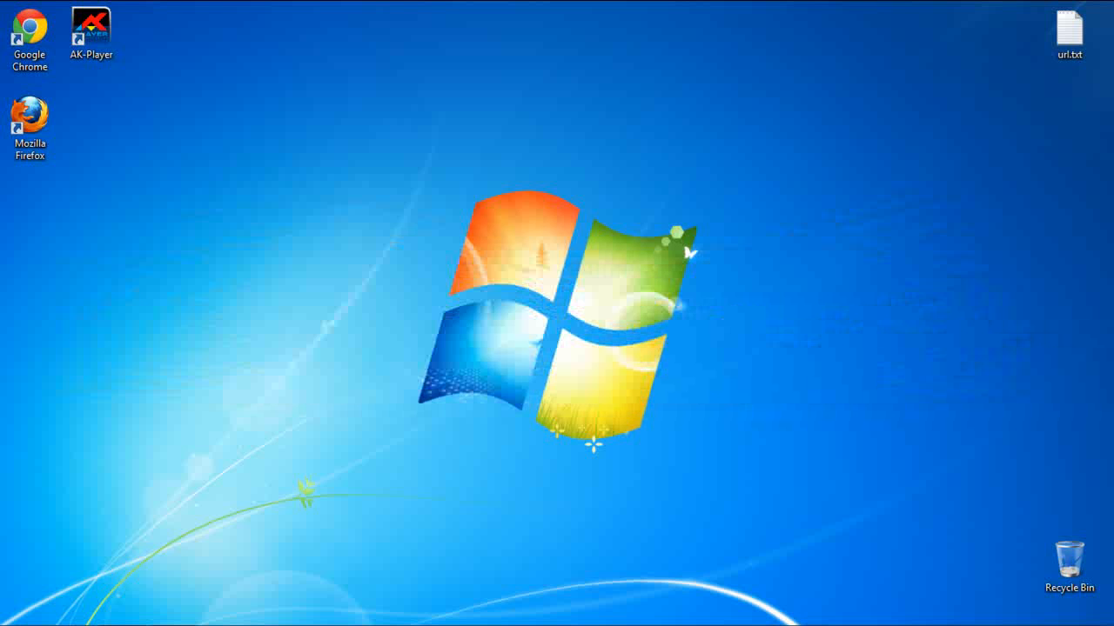
# Launch AK-Player from its desktop shortcut so the offline-download splash appears.
pyautogui.doubleClick(90, 27)
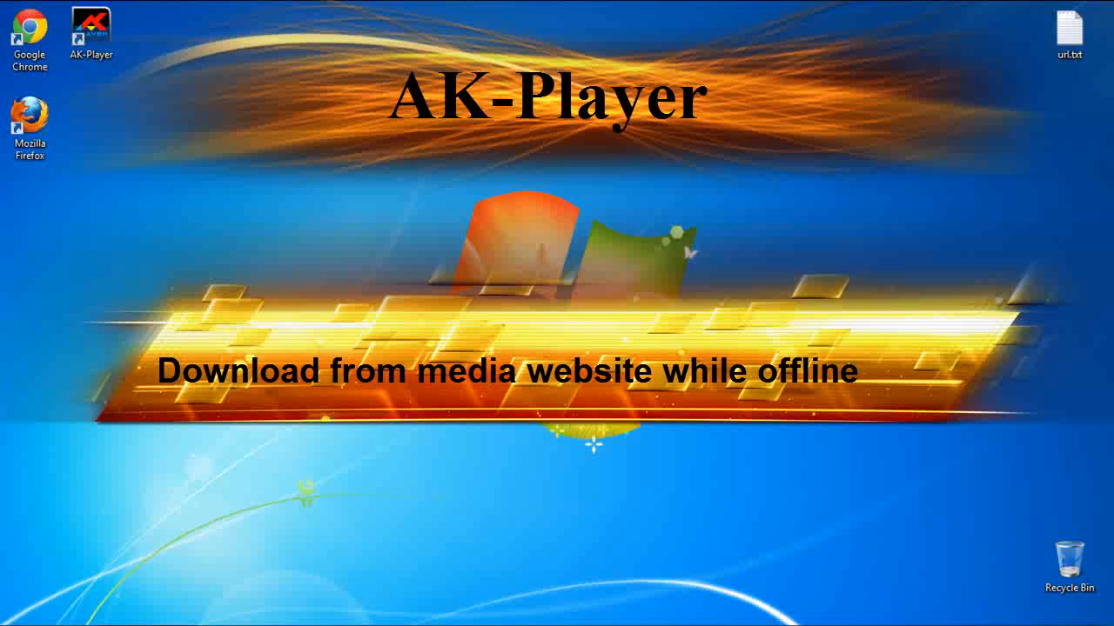
# Dismiss the intro splash so the round AK-Player console loads on the desktop.
pyautogui.click(27, 35)
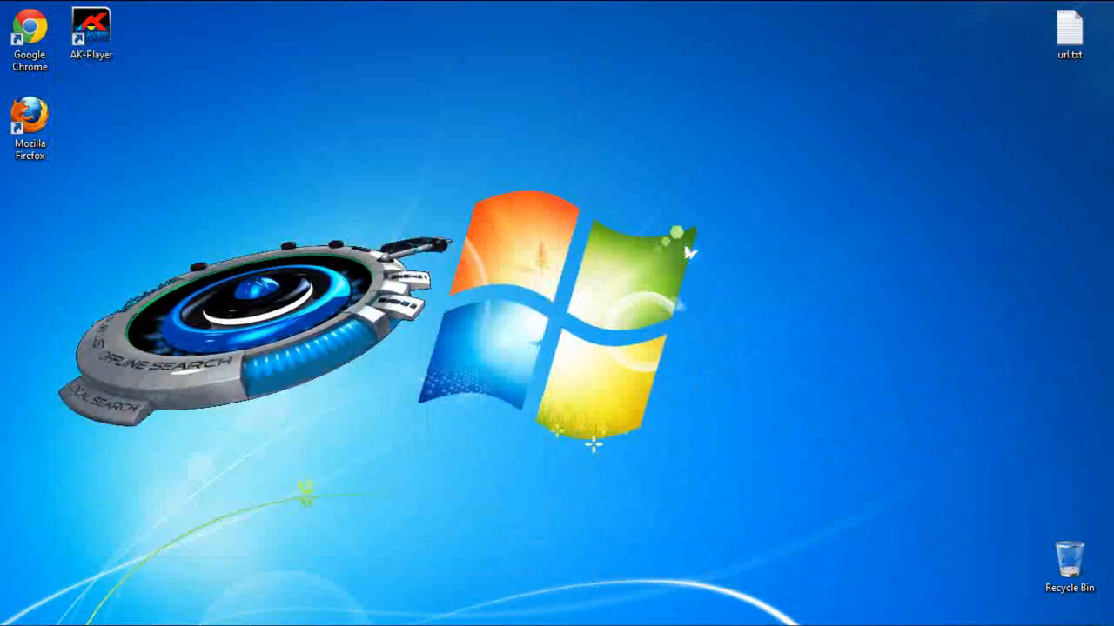
# Run an OFFLINE SEARCH across All Browsers, find 2 cached videos, and open them for playback.
pyautogui.doubleClick(91, 35)
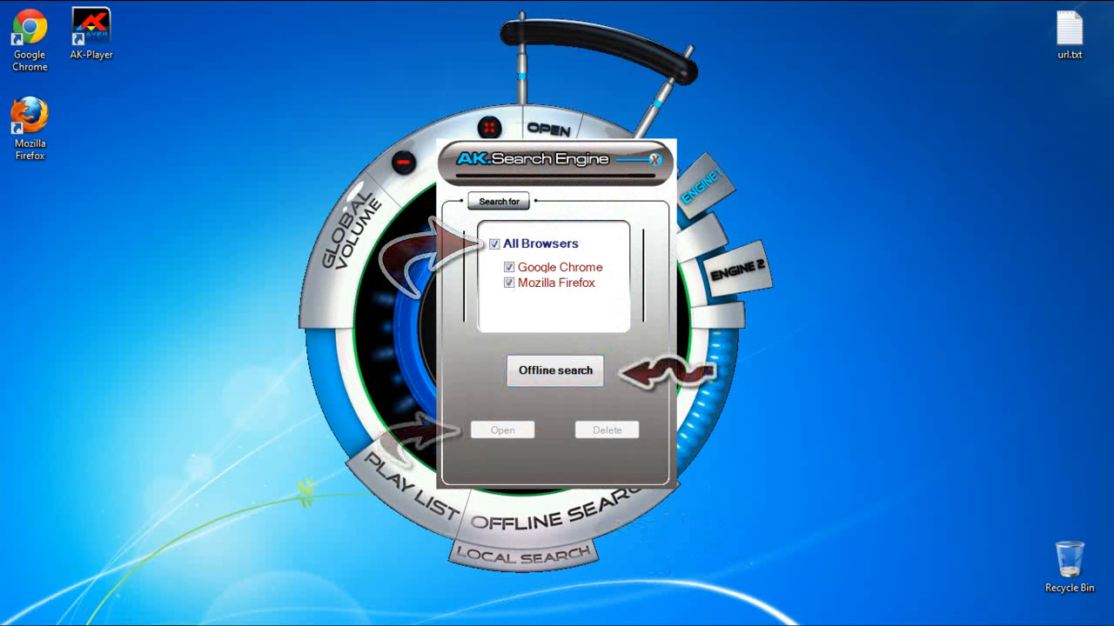
pyautogui.click(553, 372)
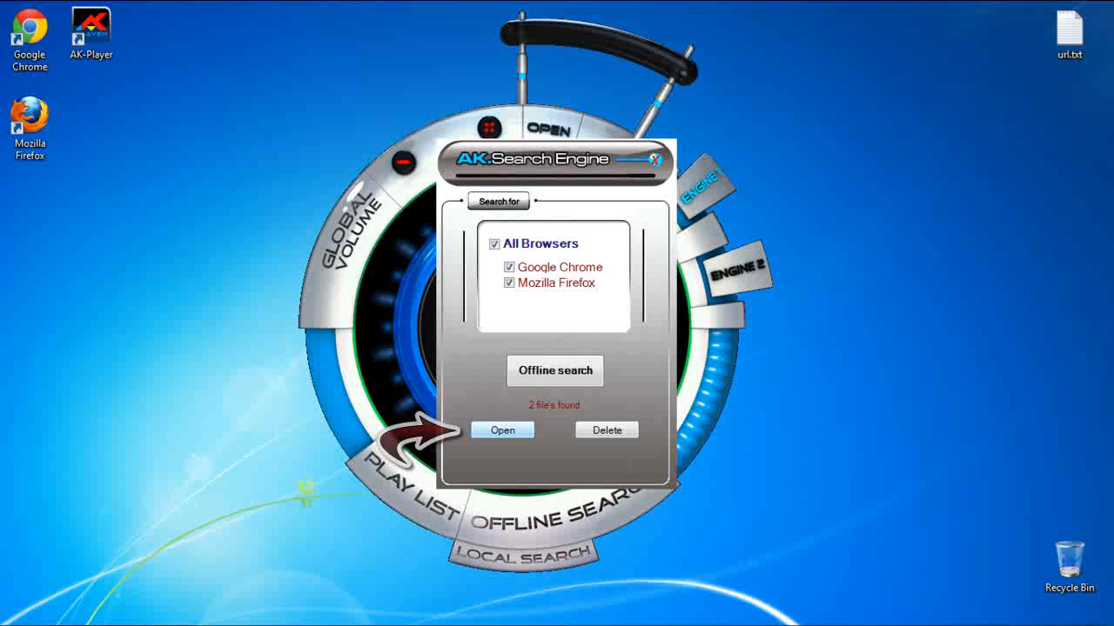
pyautogui.click(501, 429)
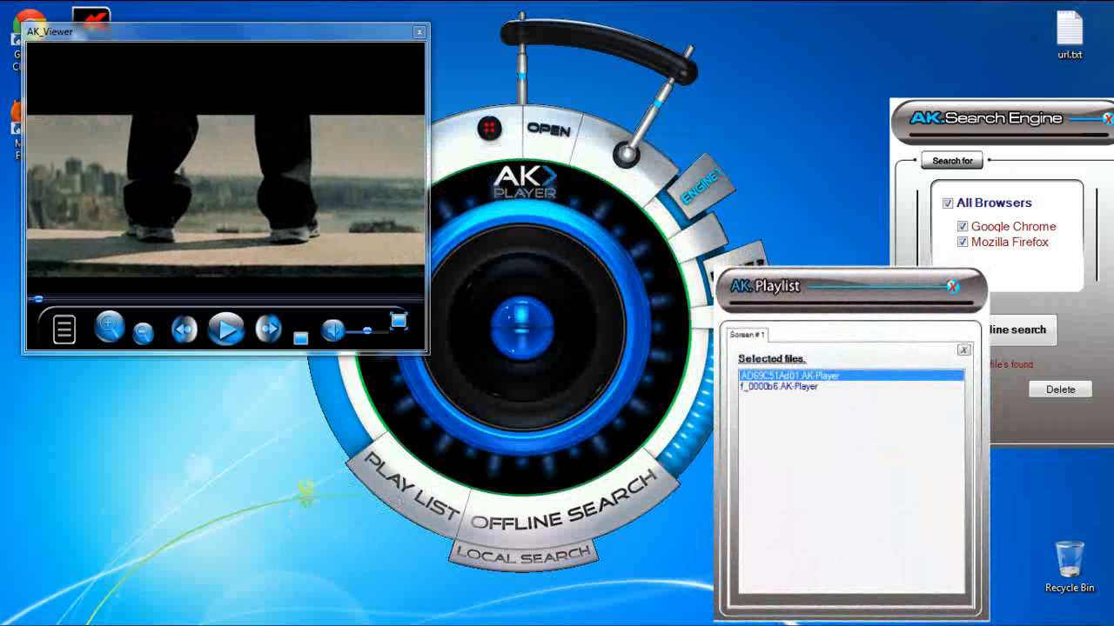
# Play the second playlist video in a new viewer, then request deletion of both cached files.
pyautogui.rightClick(790, 376)
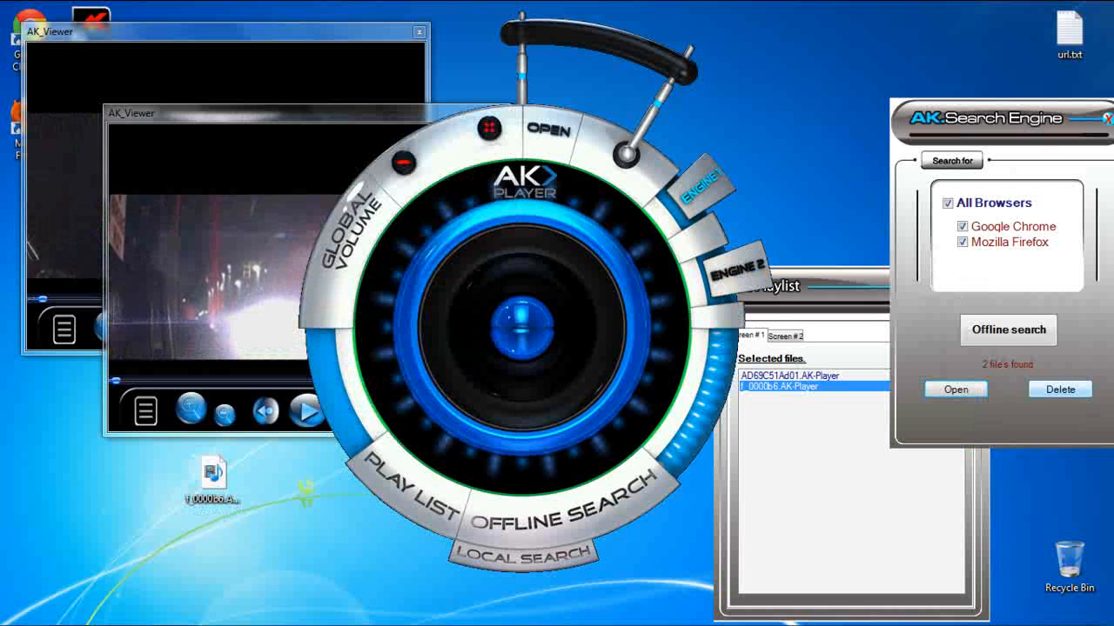
pyautogui.click(1060, 390)
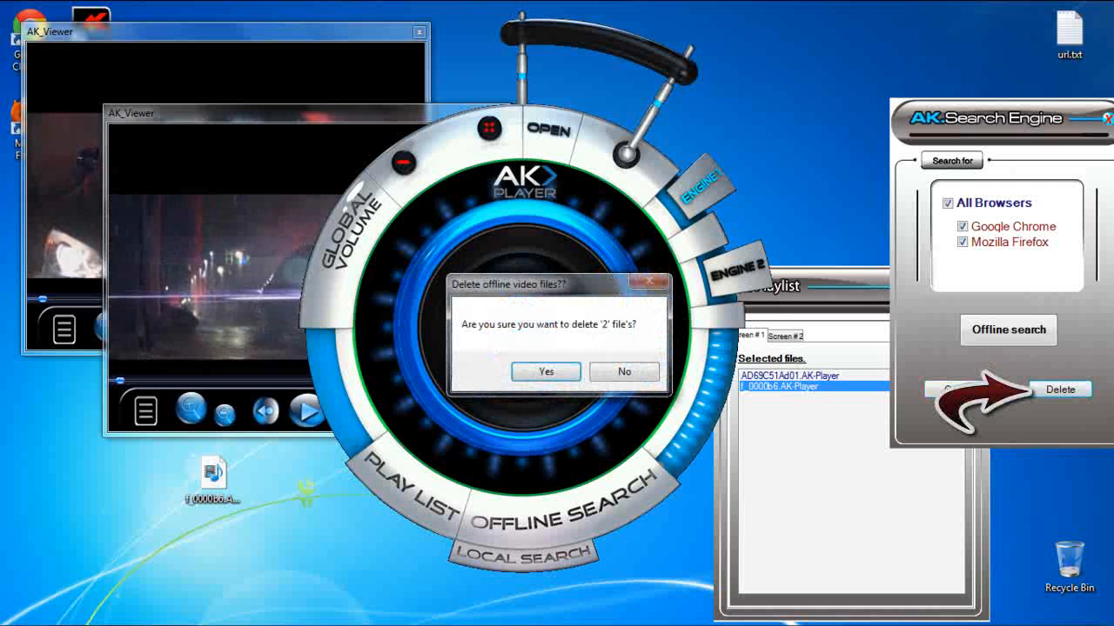